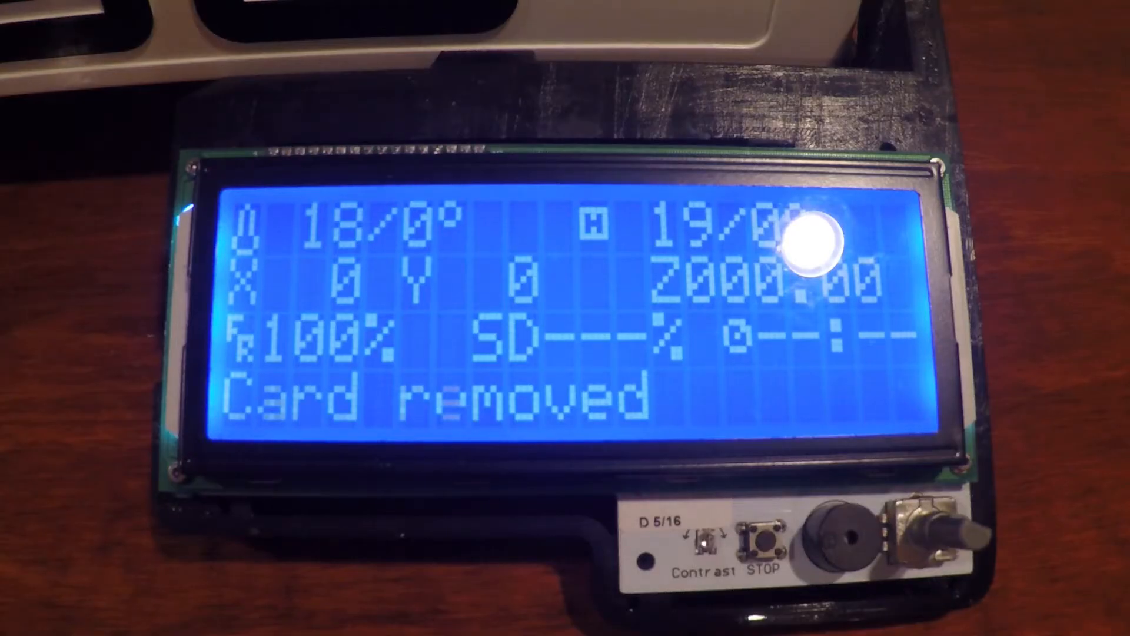
Navigate the Control menu into Temperature, showing nozzle 190 °C, bed 0 and fan speed 0
{"action": "left_click", "coordinate": [930, 527]}
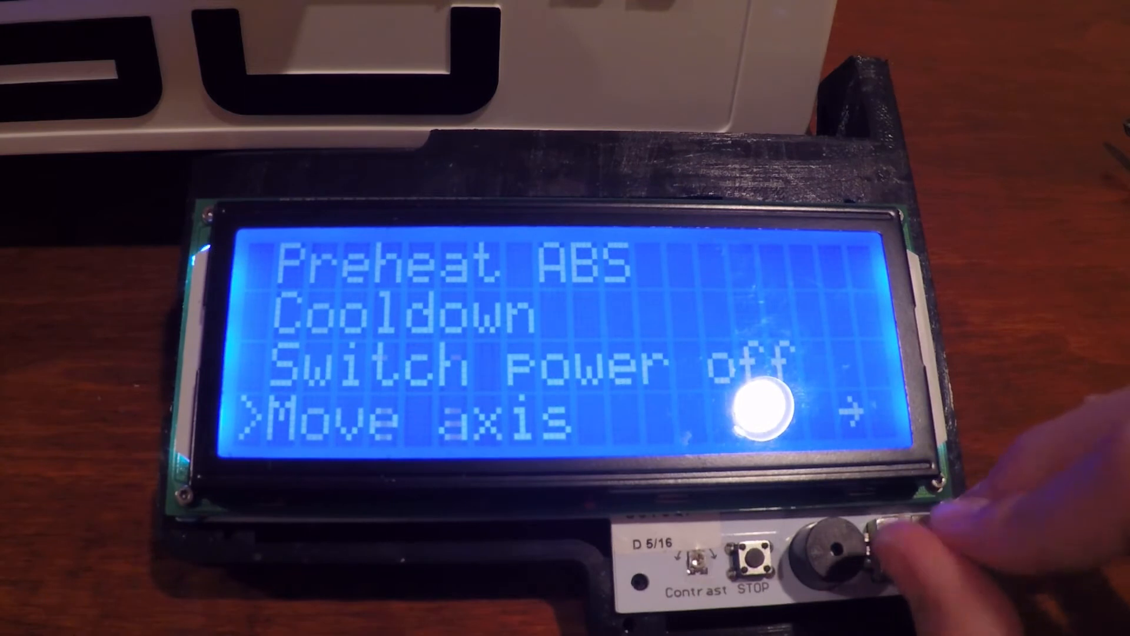
{"action": "left_click", "coordinate": [847, 543]}
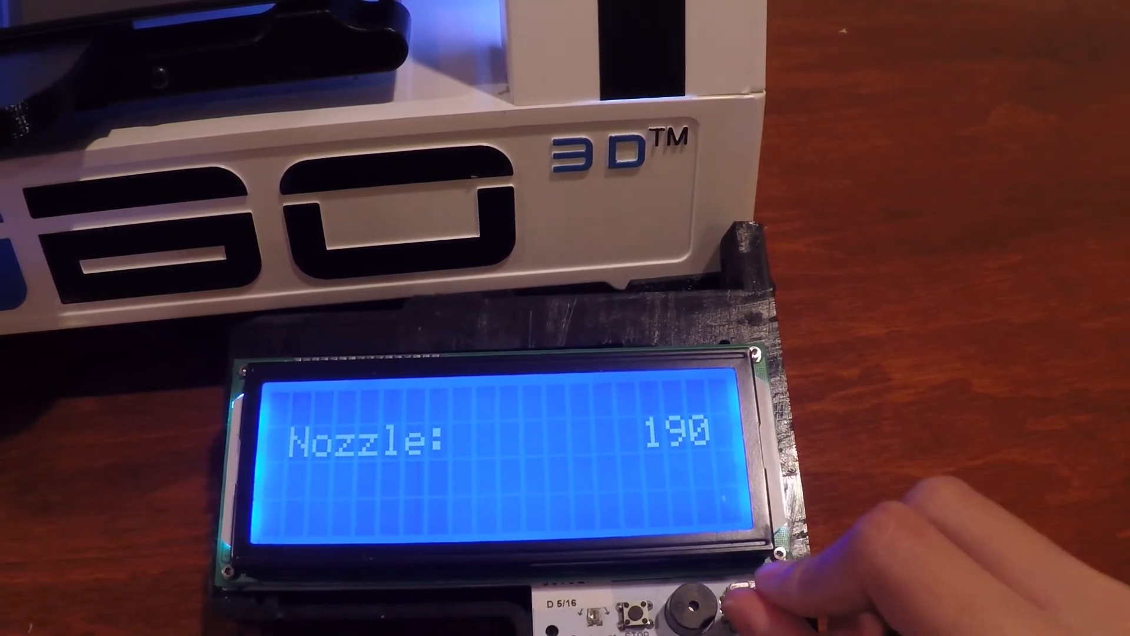
{"action": "left_click", "coordinate": [750, 591]}
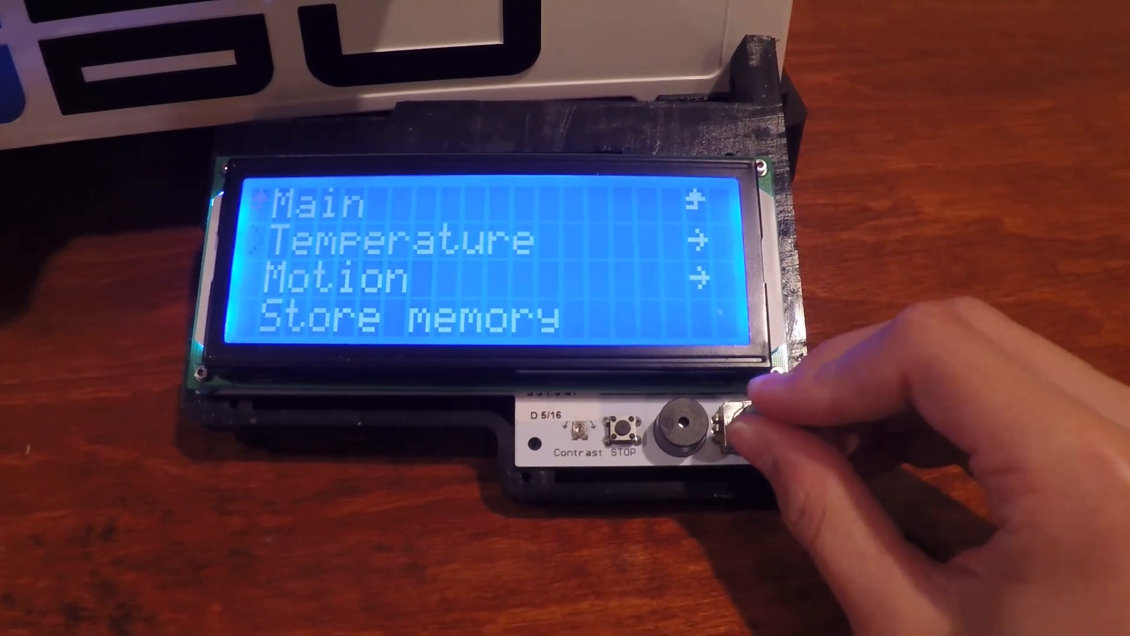
{"action": "left_click", "coordinate": [710, 425]}
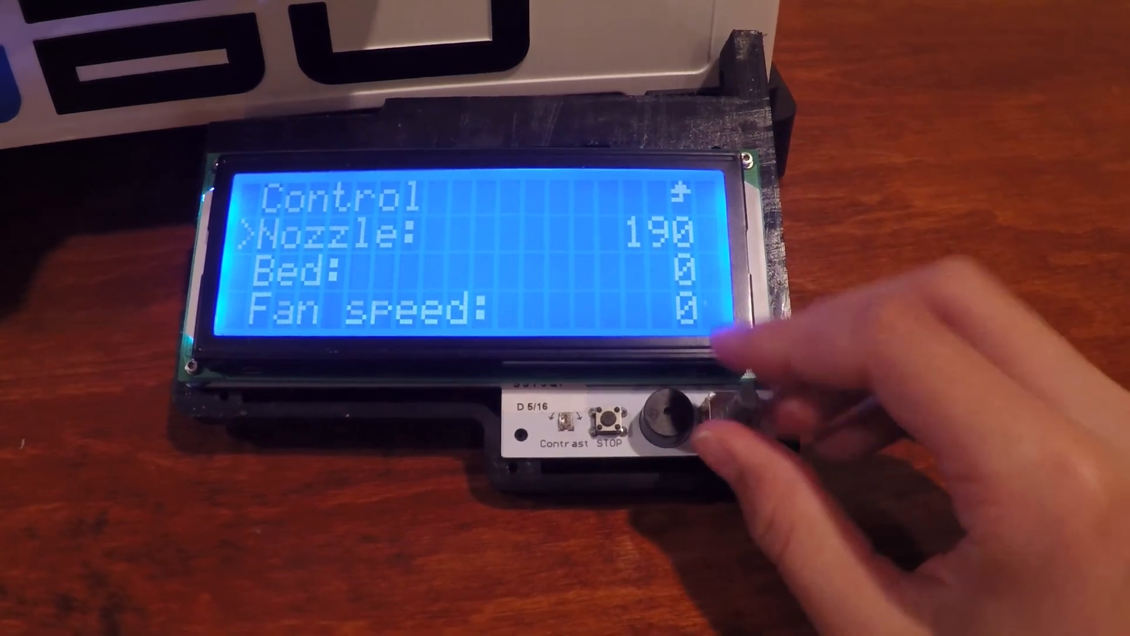